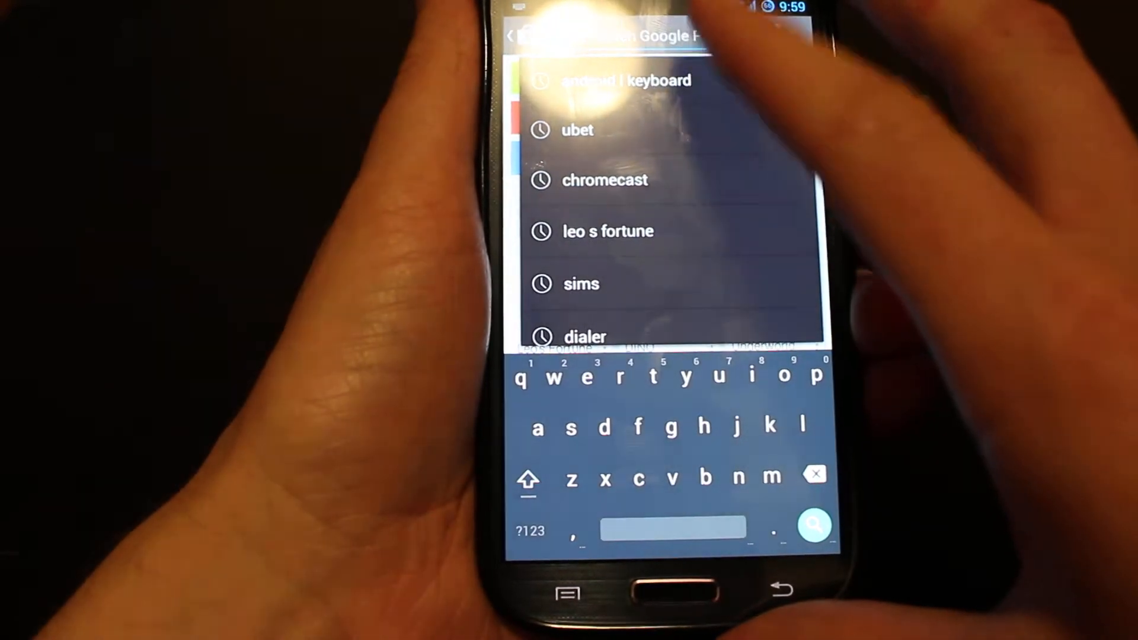
Step: Leave the Play Store search history and return to the home screen
{"action": "left_click", "coordinate": [625, 80]}
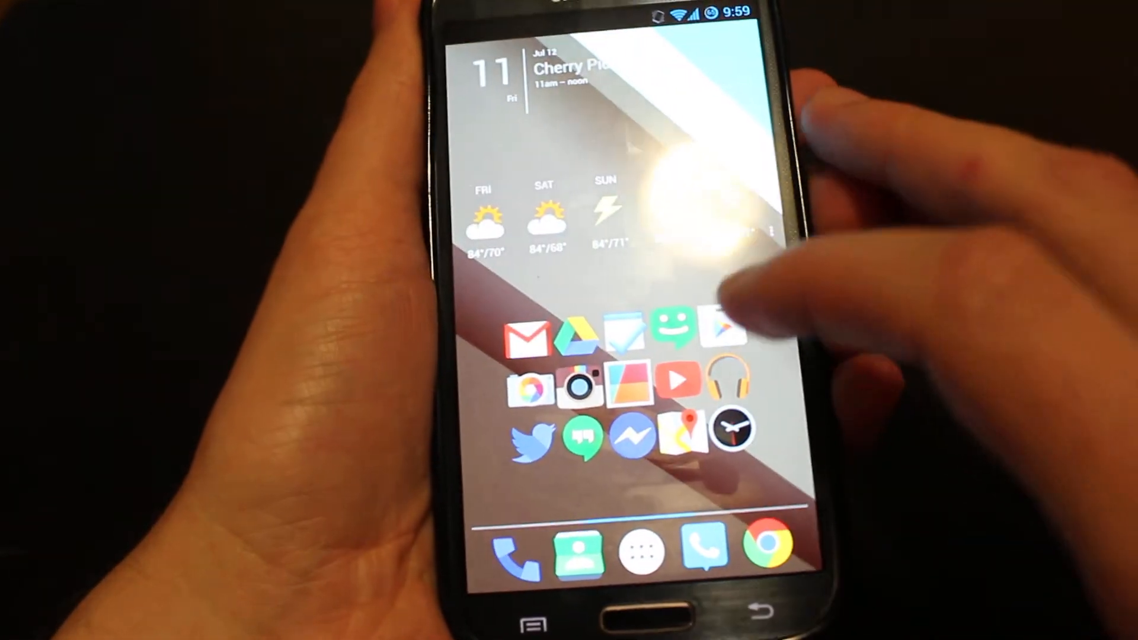
Step: Search Play Store for 'moonshine icon pack' and open the Moonshine - Icon Pack listing
{"action": "left_click", "coordinate": [718, 340]}
{"action": "type", "text": "moonshine"}
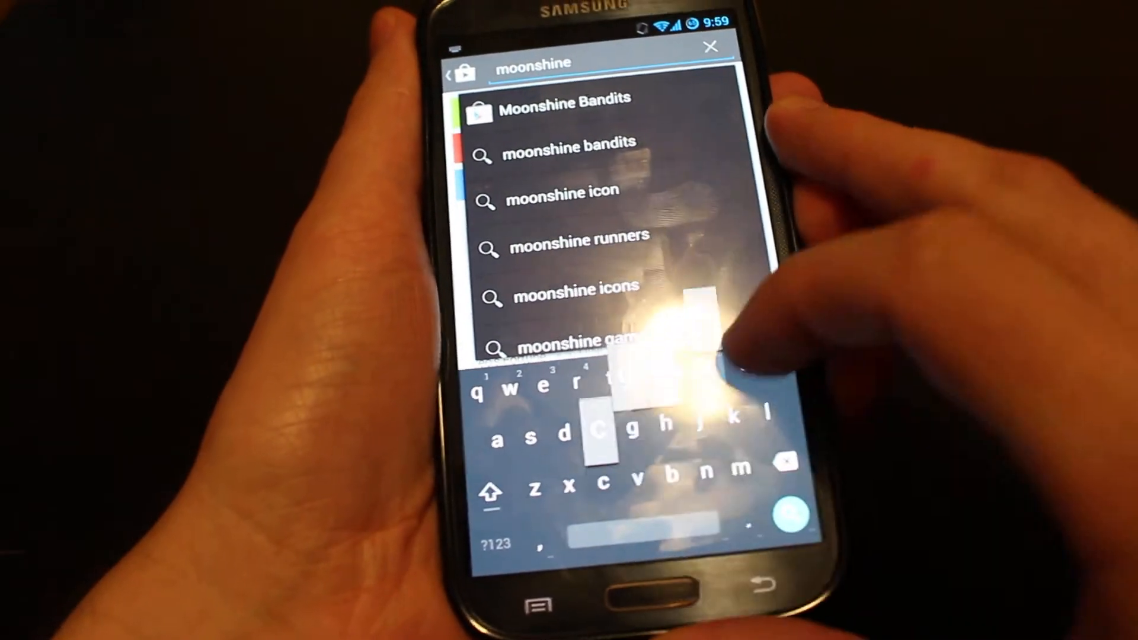
{"action": "left_click", "coordinate": [558, 191]}
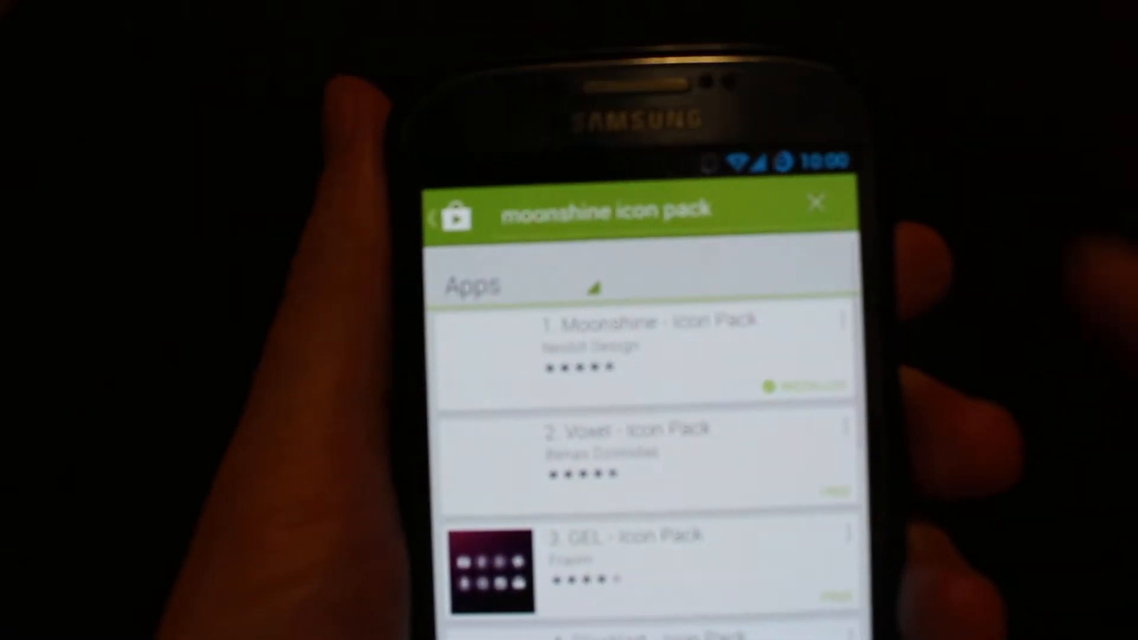
{"action": "left_click", "coordinate": [639, 341]}
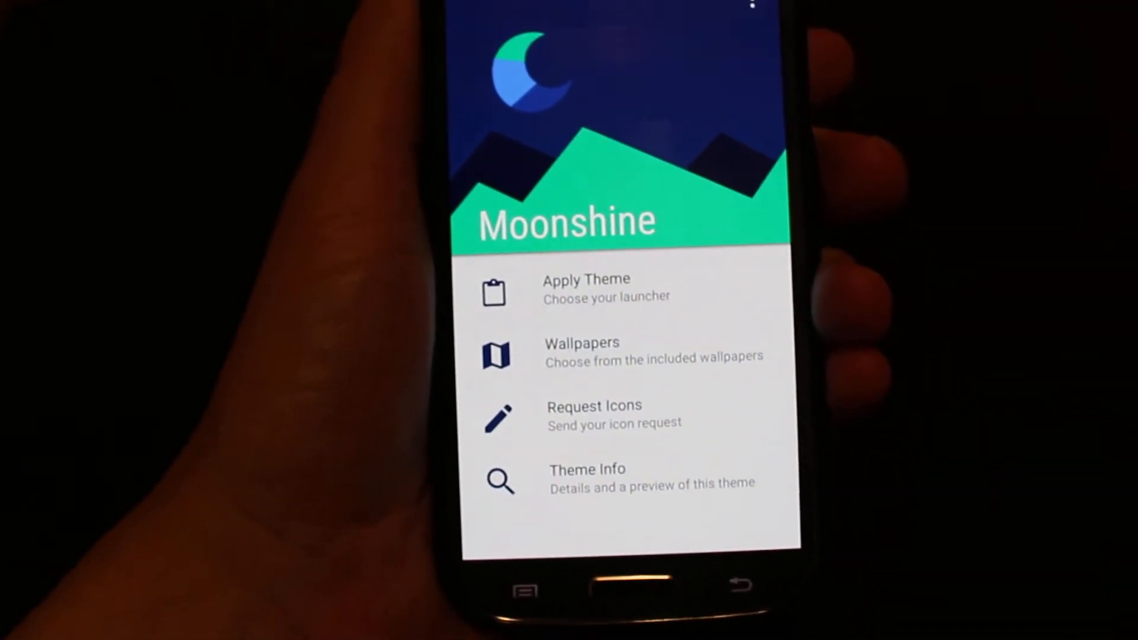
{"action": "left_click", "coordinate": [585, 287]}
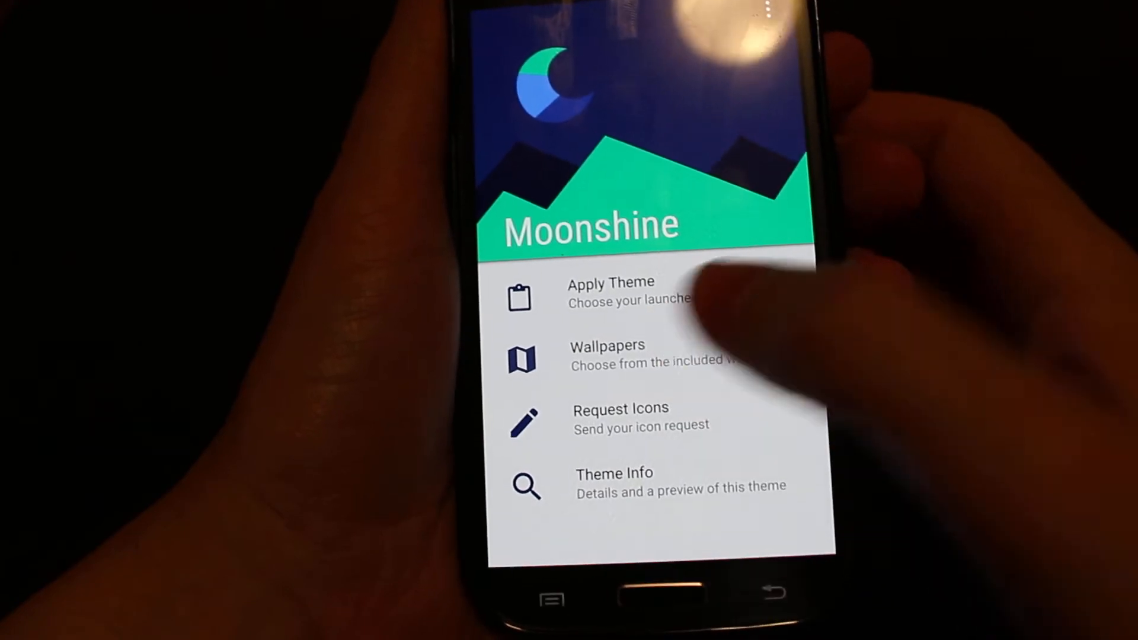
Step: Swipe through Moonshine's wallpaper gallery, including Beams, Bamboo and Slash
{"action": "left_click", "coordinate": [607, 354]}
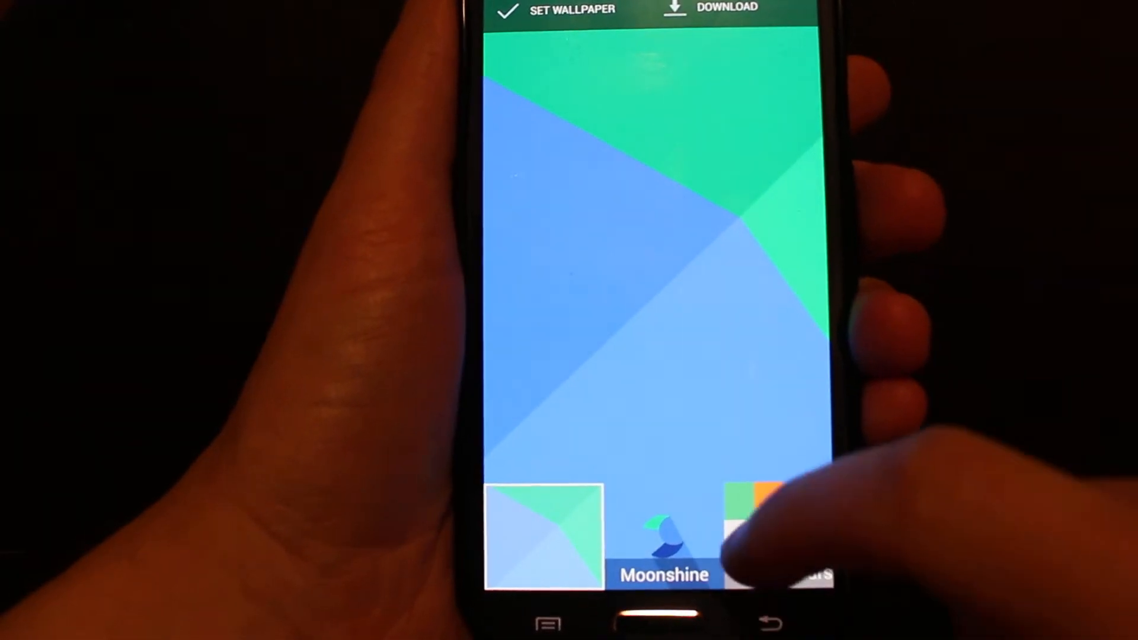
{"action": "scroll", "scroll_direction": "left", "scroll_amount": 3}
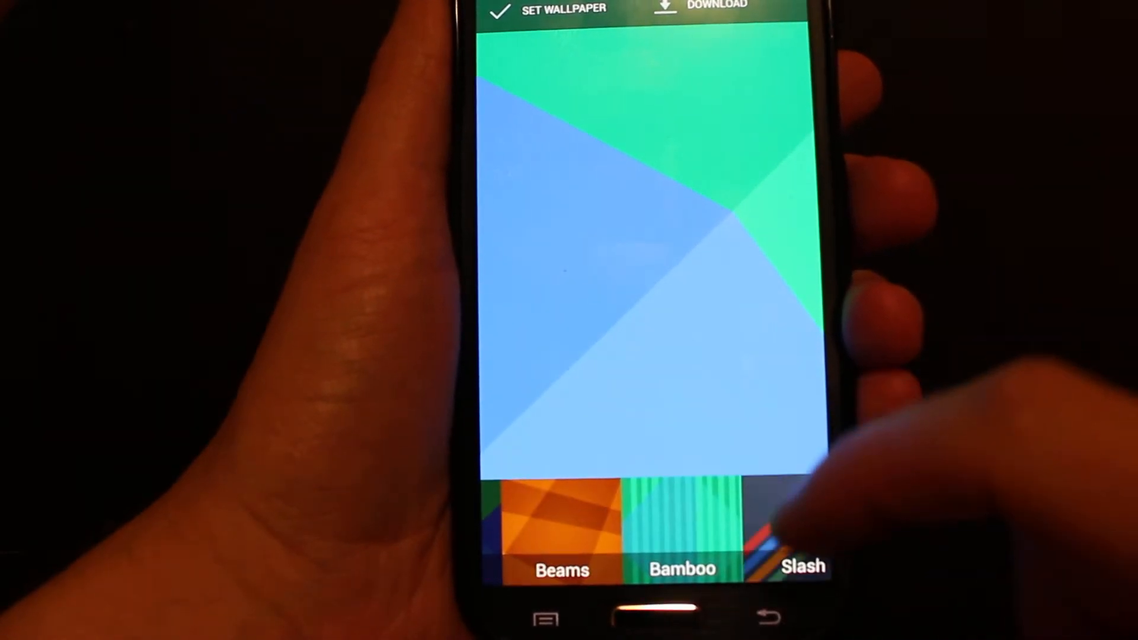
{"action": "scroll", "scroll_direction": "left", "scroll_amount": 3}
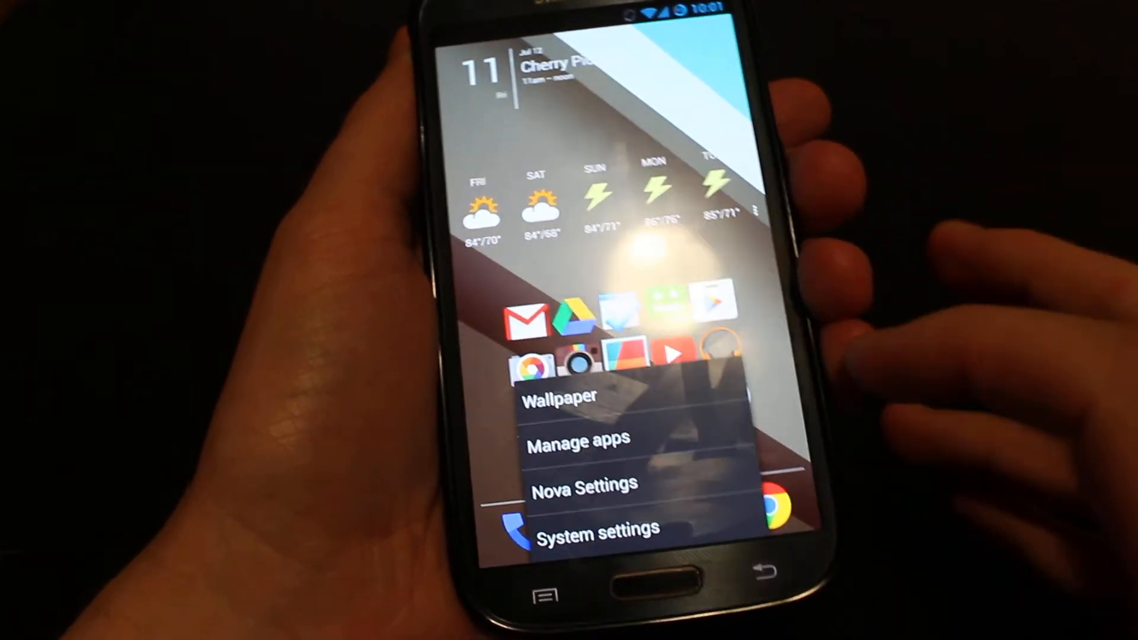
Step: In Nova Settings > Folders, set Folder Preview to Line and Background to Circle
{"action": "left_click", "coordinate": [583, 484]}
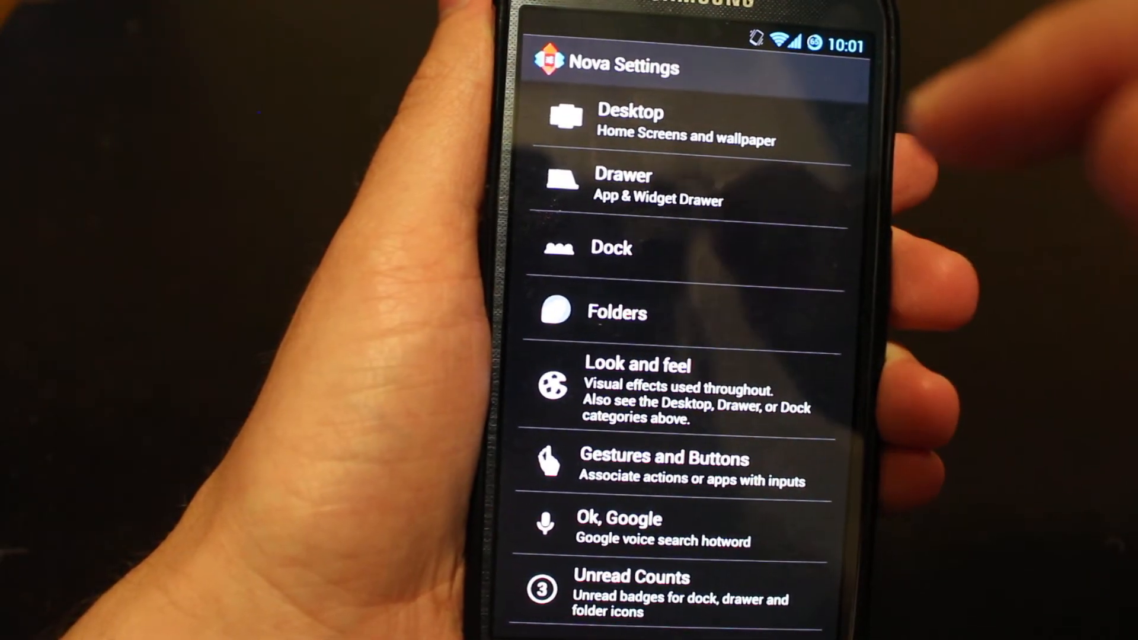
{"action": "left_click", "coordinate": [616, 312]}
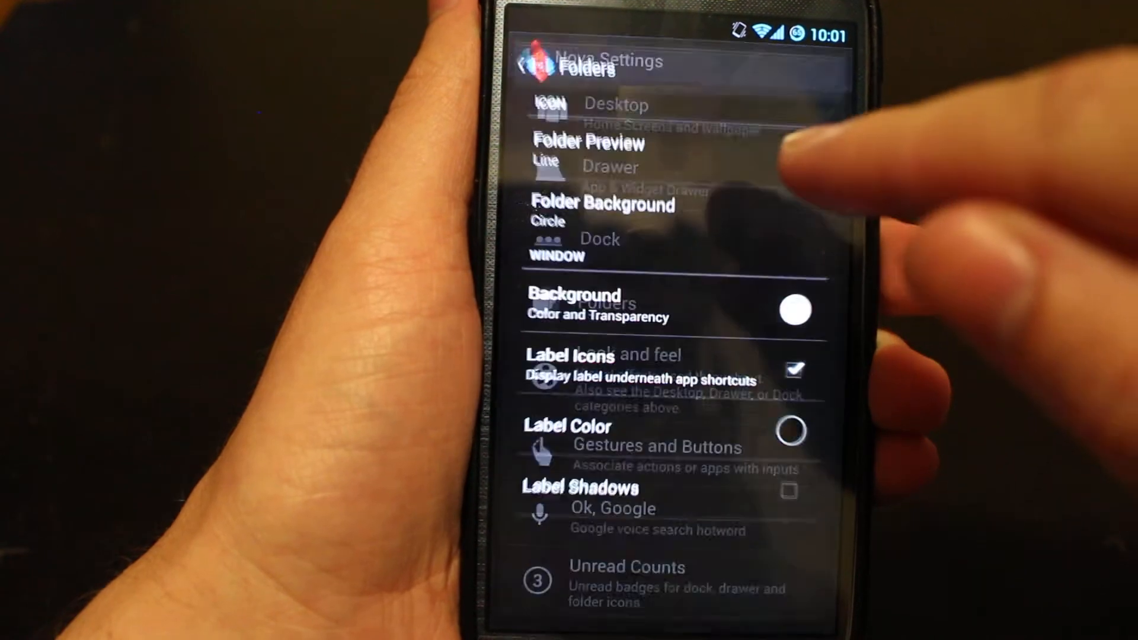
{"action": "left_click", "coordinate": [585, 152]}
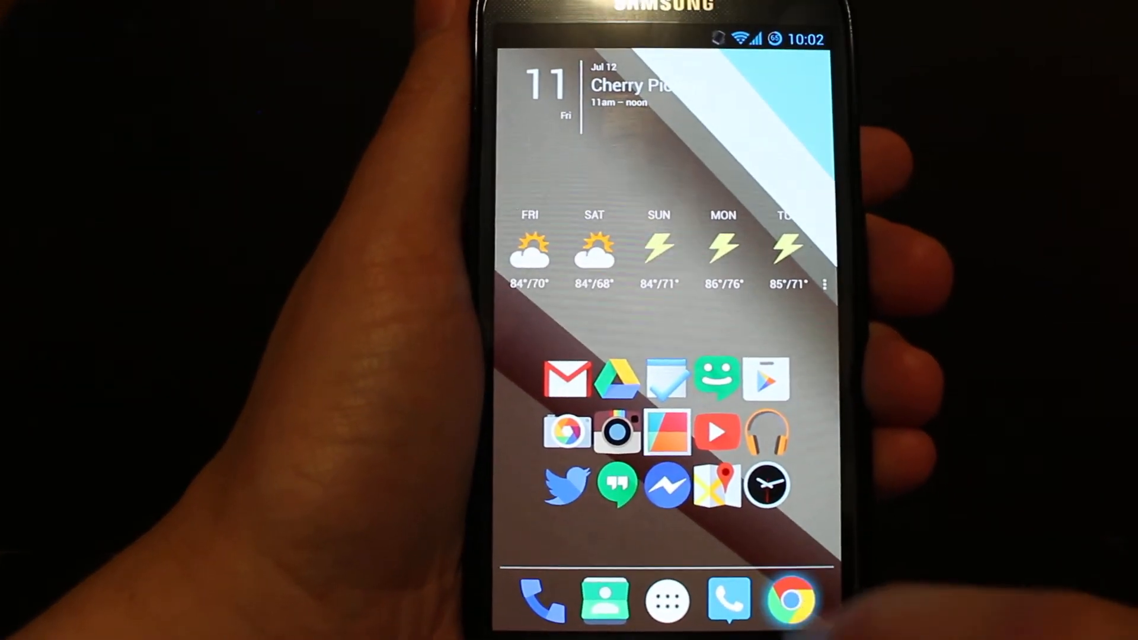
Step: Bring up home-screen options, then show Edit/Remove for a bottom-row app icon
{"action": "left_click", "coordinate": [790, 599]}
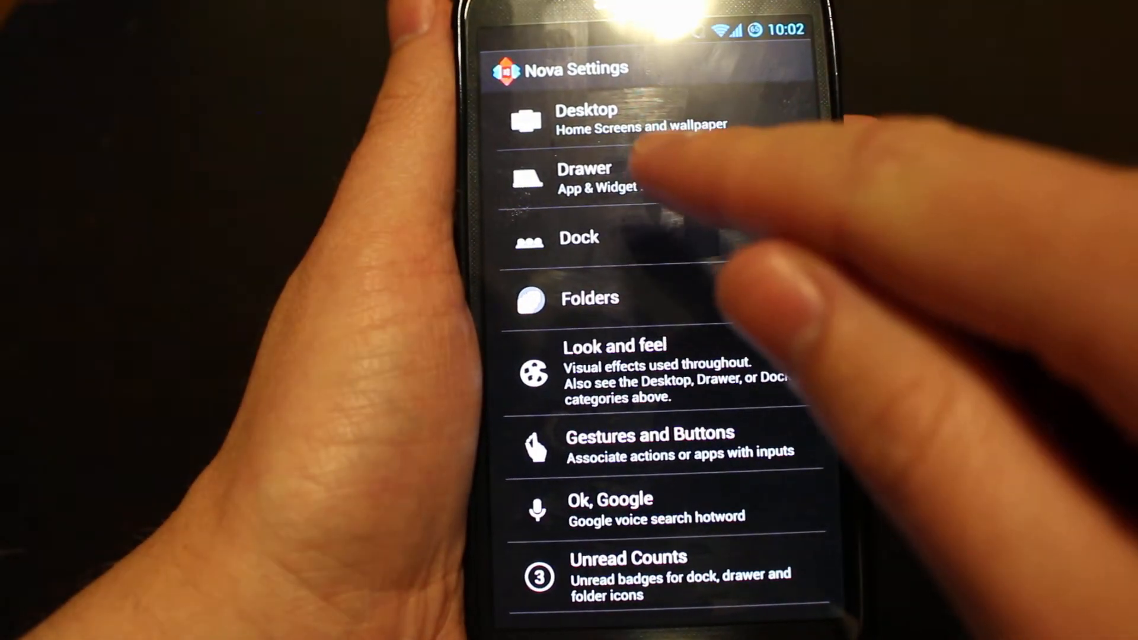
{"action": "left_click", "coordinate": [614, 370]}
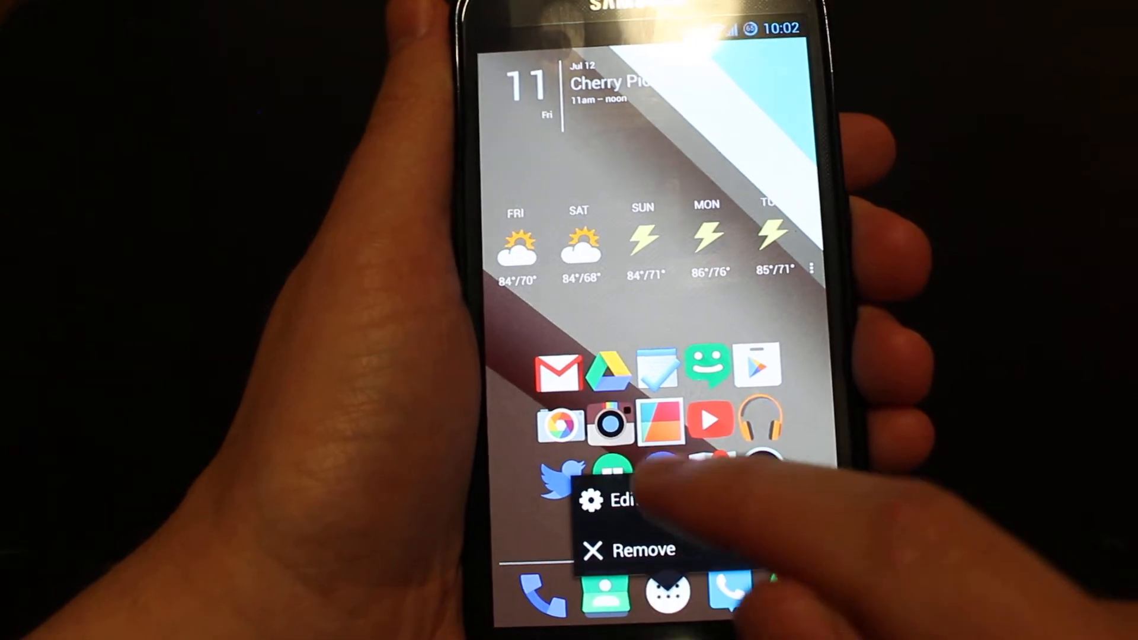
Step: Dismiss the icon's Edit popup and open Nova Settings from the home-screen menu
{"action": "left_click", "coordinate": [618, 499]}
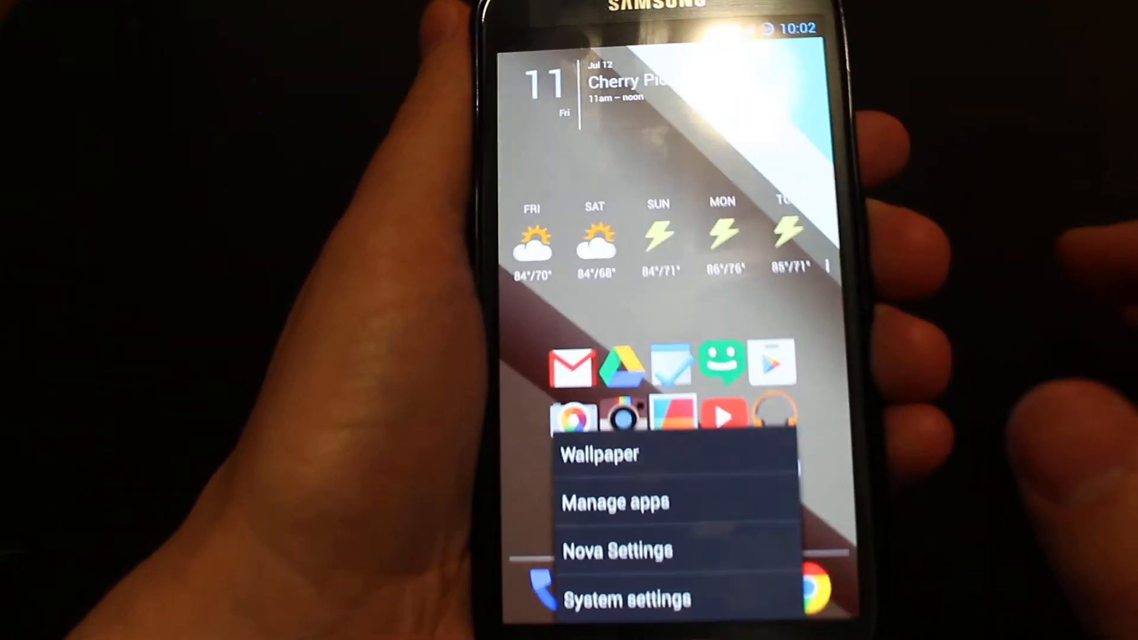
{"action": "left_click", "coordinate": [618, 550]}
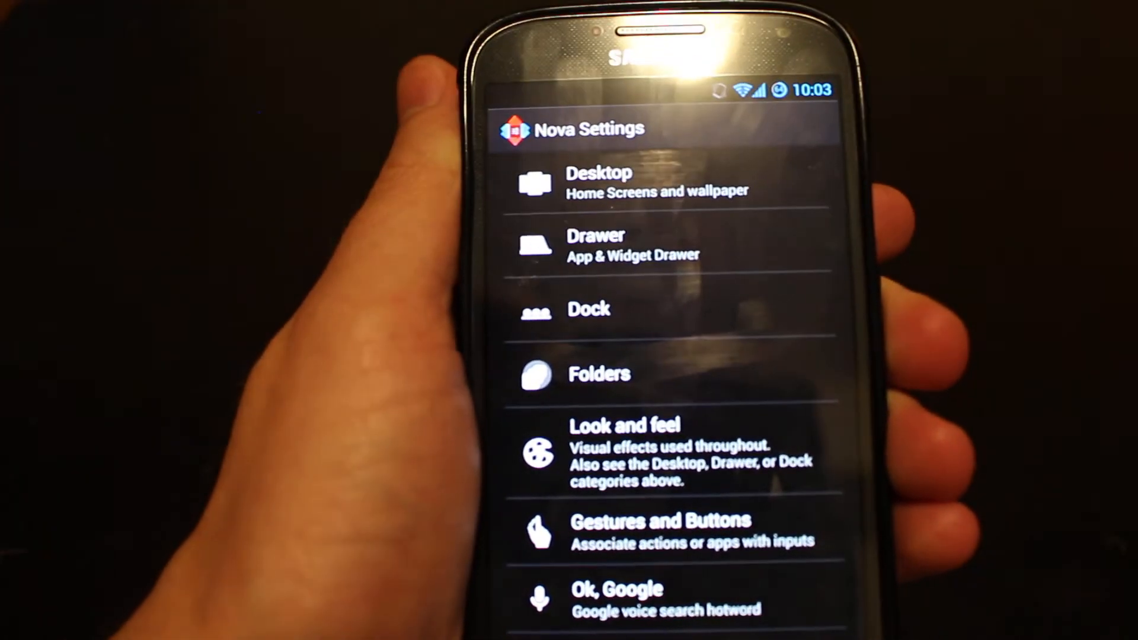